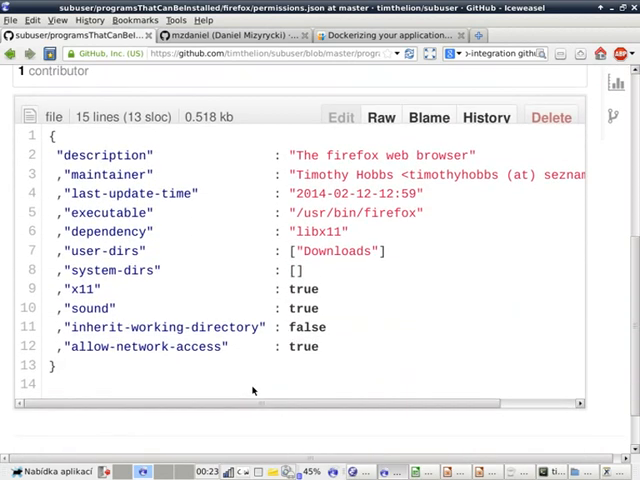
- Navigate back up to the programsThatCanBeInstalled folder and open the vim folder
scroll("down", 3)
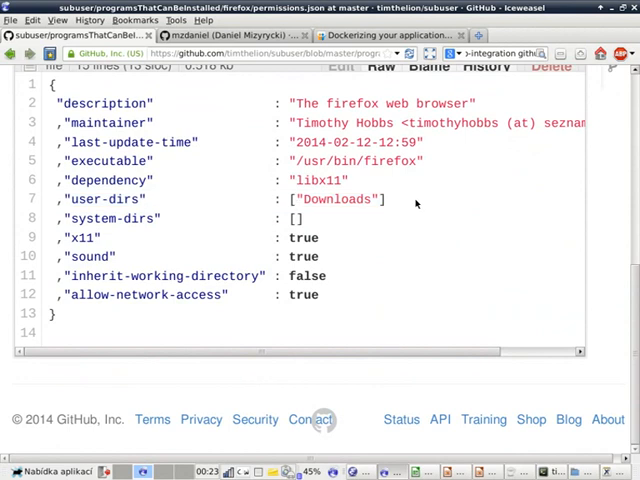
mouse_move(312, 218)
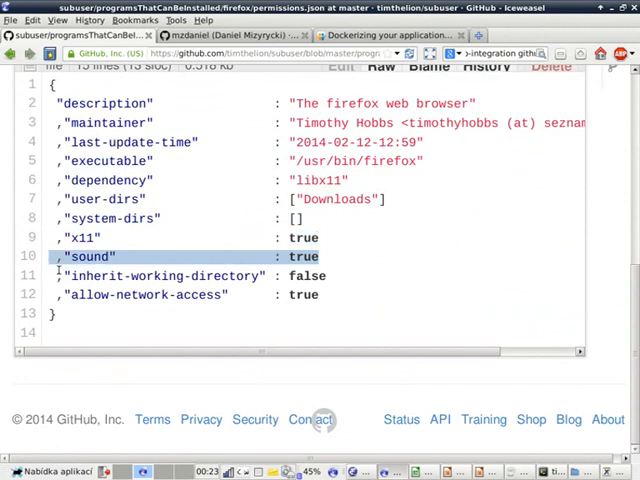
left_click(160, 276)
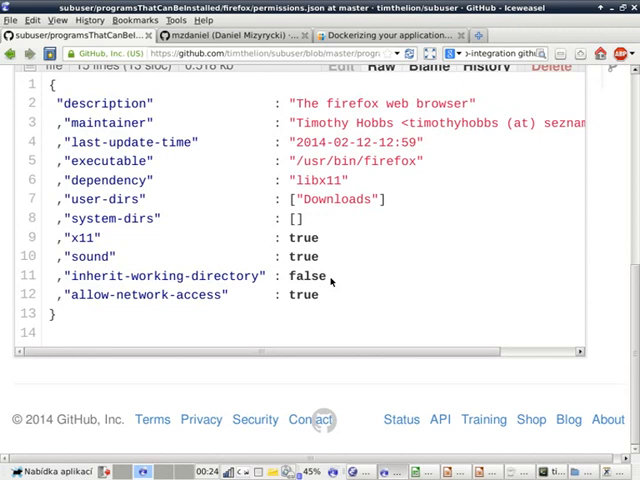
double_click(144, 296)
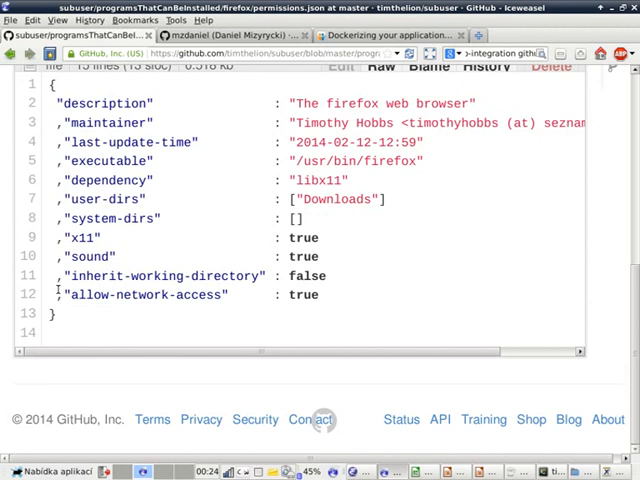
scroll("up", 3)
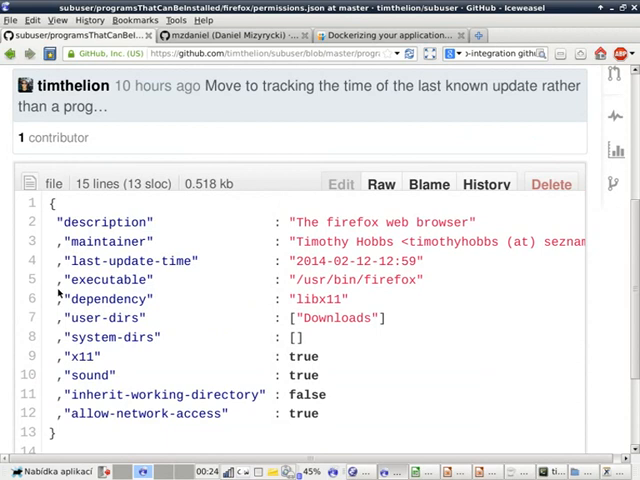
scroll("up", 3)
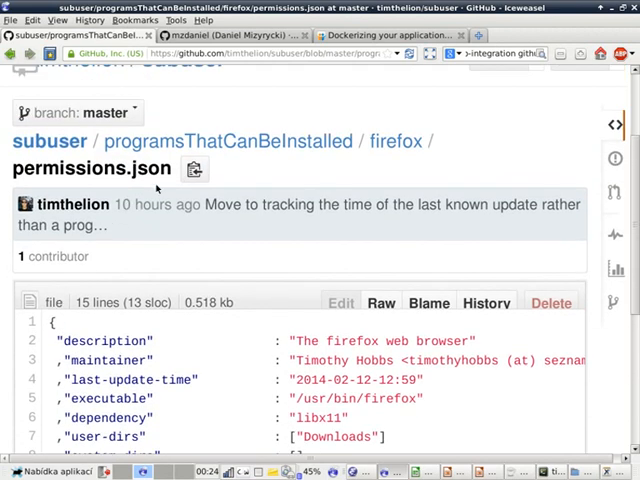
mouse_move(312, 160)
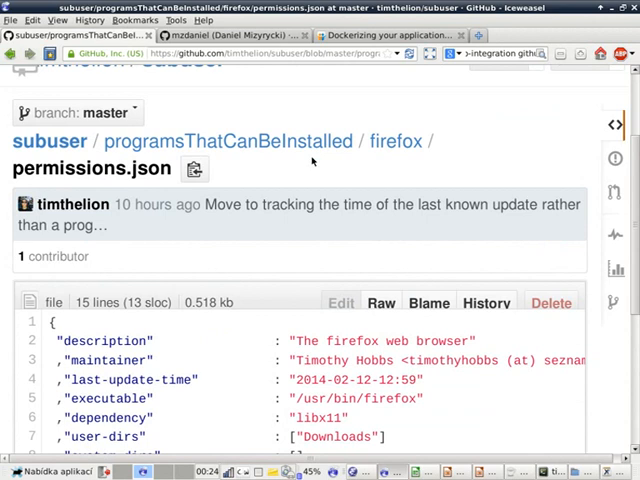
left_click(232, 140)
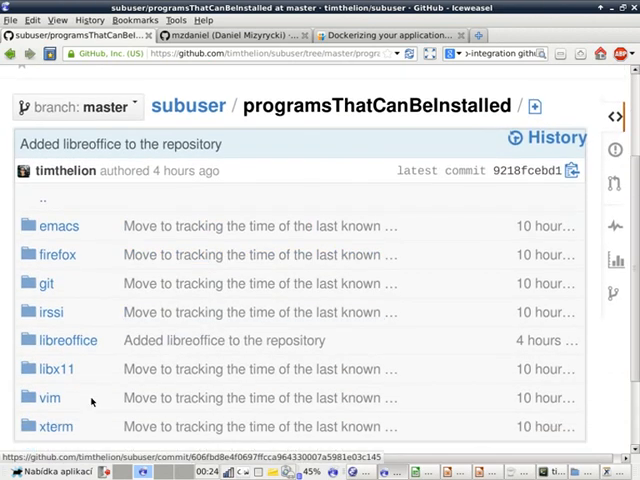
left_click(48, 396)
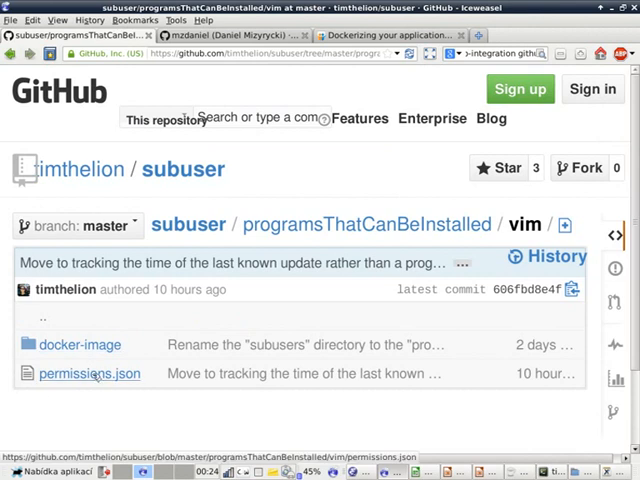
- Open vim's permissions.json and scroll through its permission settings
left_click(92, 372)
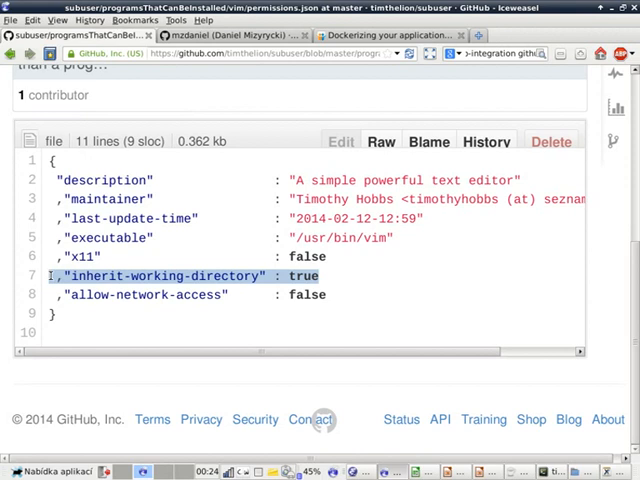
scroll("up", 3)
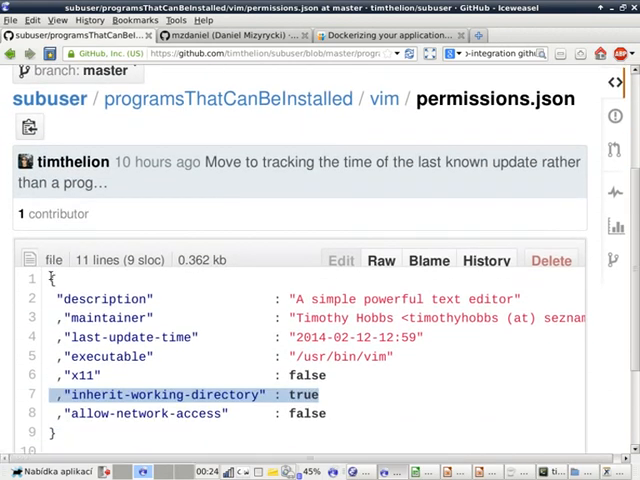
scroll("down", 3)
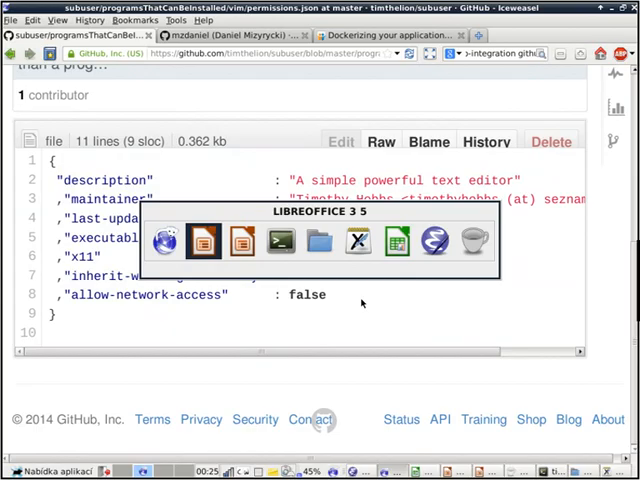
left_click(240, 240)
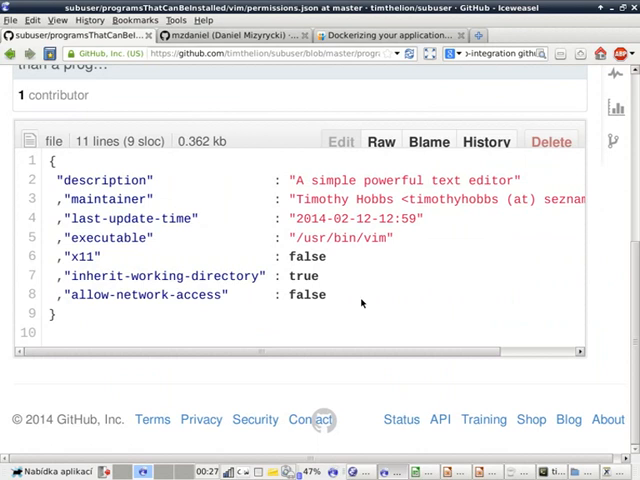
- From the subuser repository root, go into programsThatCanBeInstalled and then the libreoffice folder
scroll("up", 3)
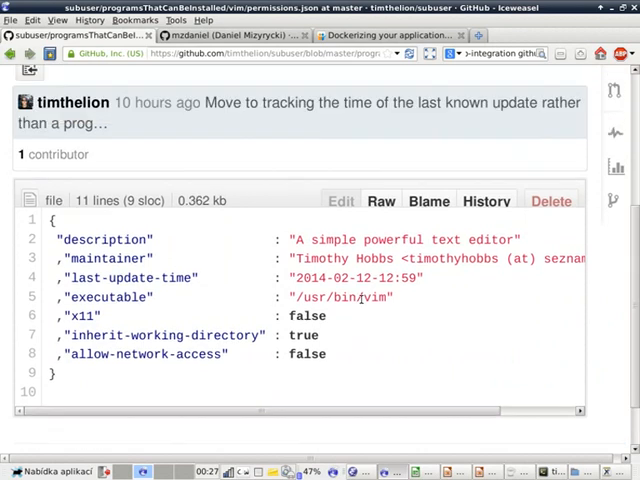
scroll("up", 3)
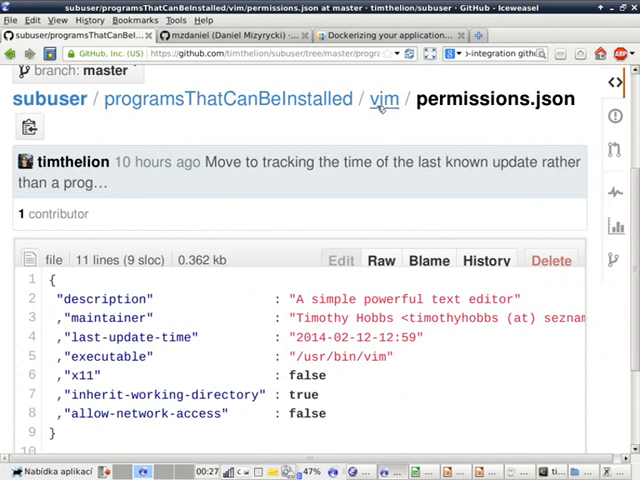
left_click(384, 100)
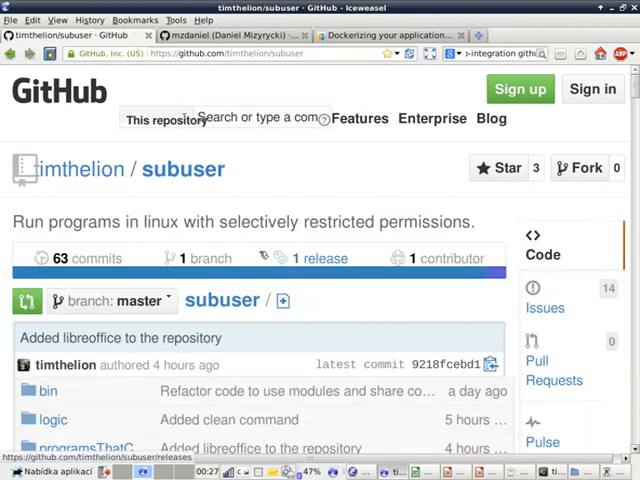
scroll("down", 3)
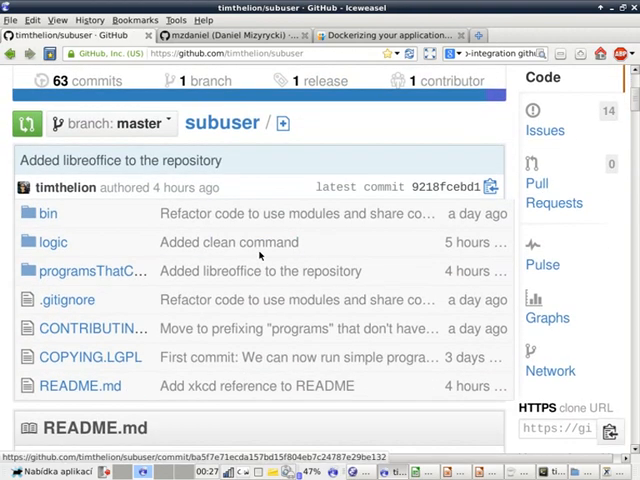
left_click(92, 272)
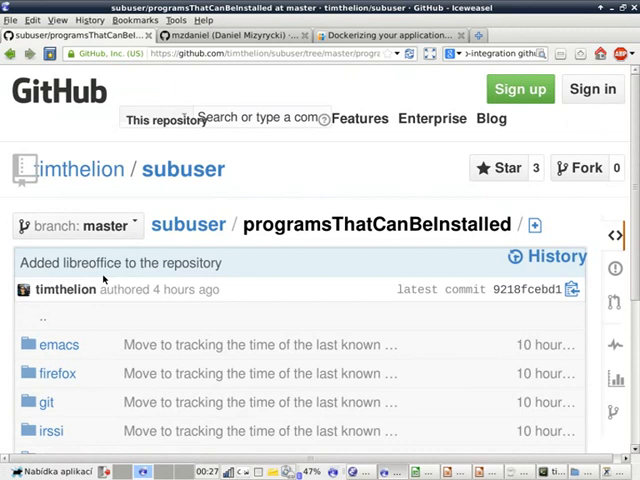
scroll("down", 3)
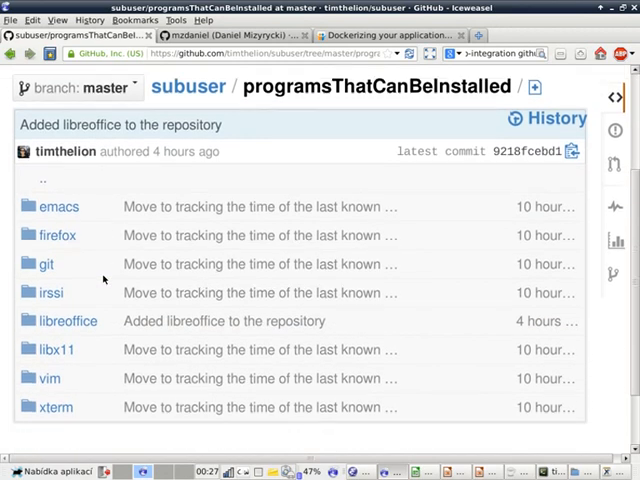
left_click(68, 320)
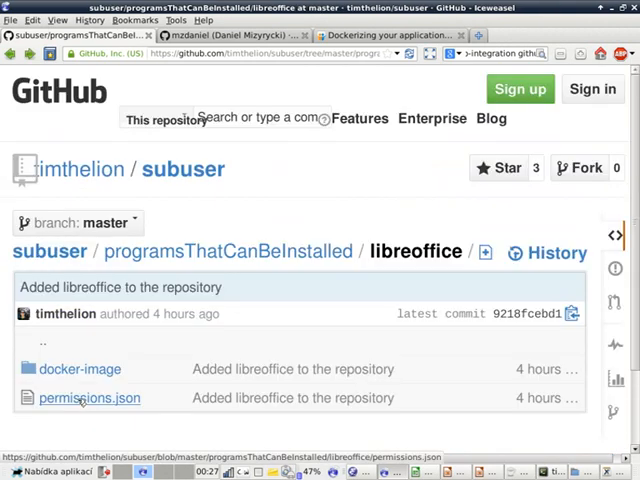
- View libreoffice's docker-image Dockerfile, then return to the programsThatCanBeInstalled listing
left_click(80, 368)
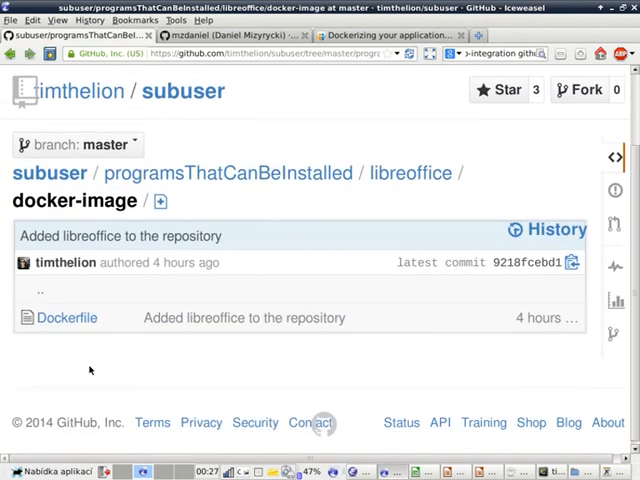
left_click(68, 316)
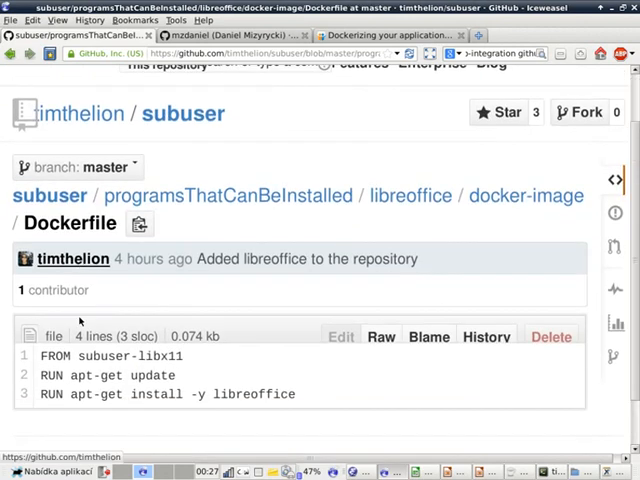
left_click(410, 196)
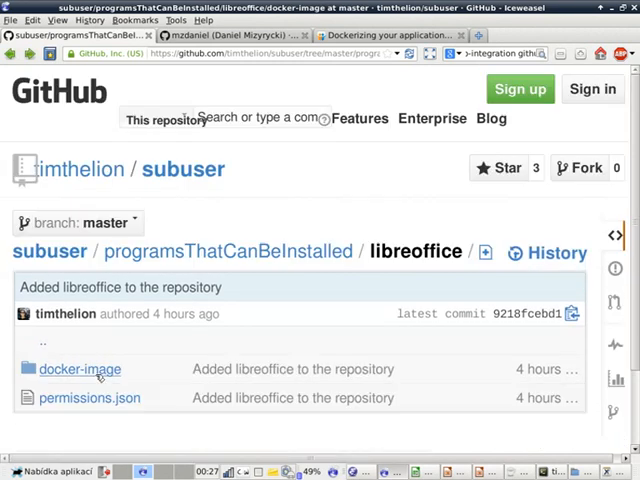
mouse_move(80, 368)
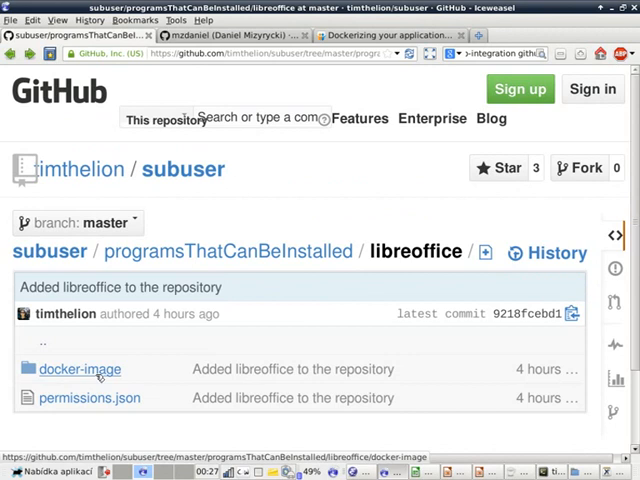
mouse_move(244, 290)
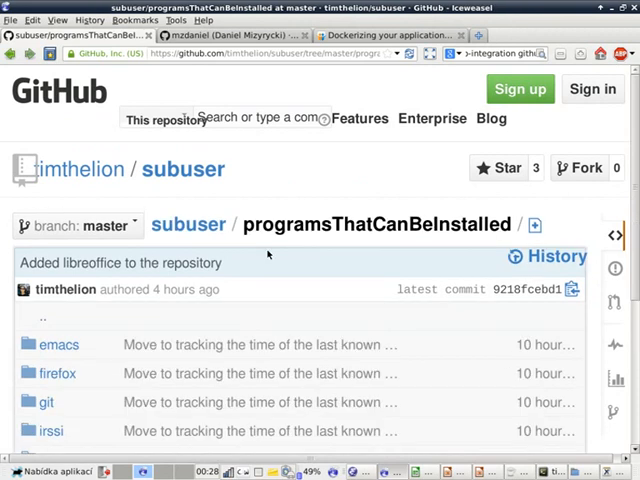
scroll("down", 3)
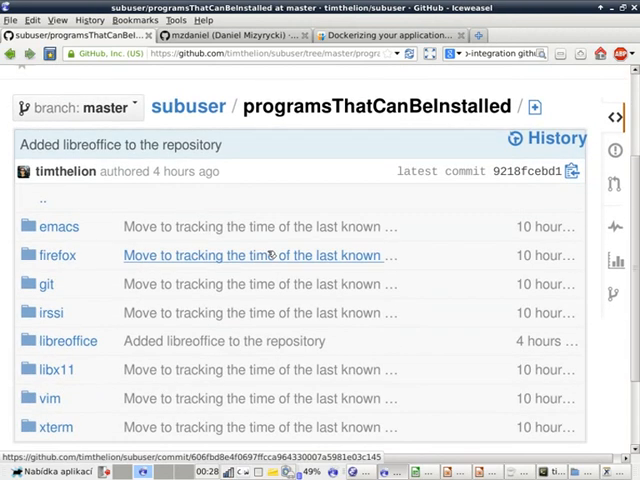